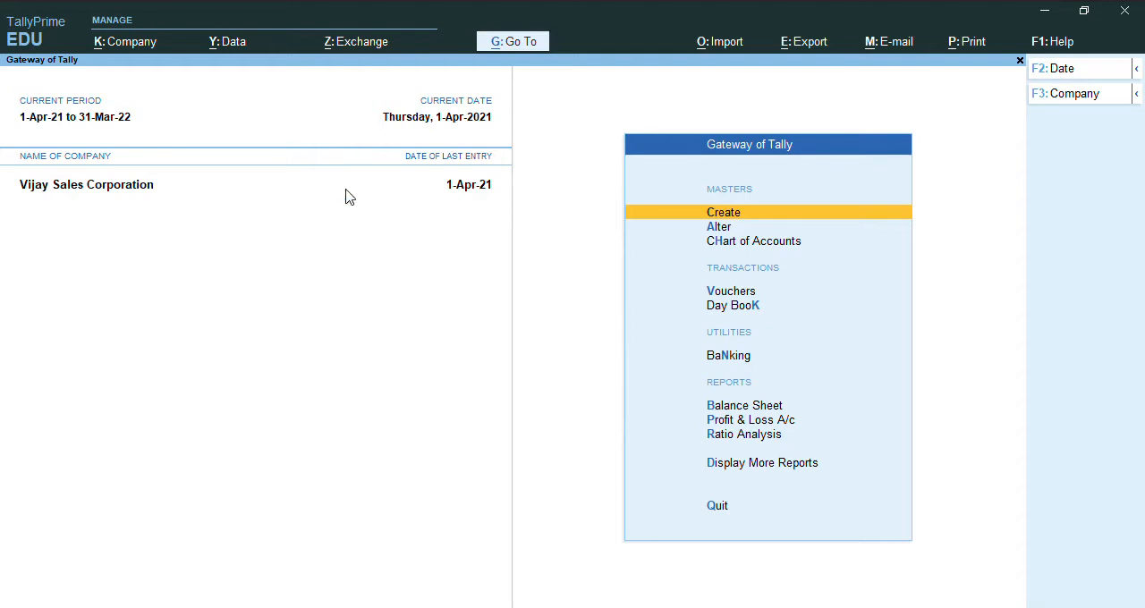
pyautogui.moveTo(912, 149)
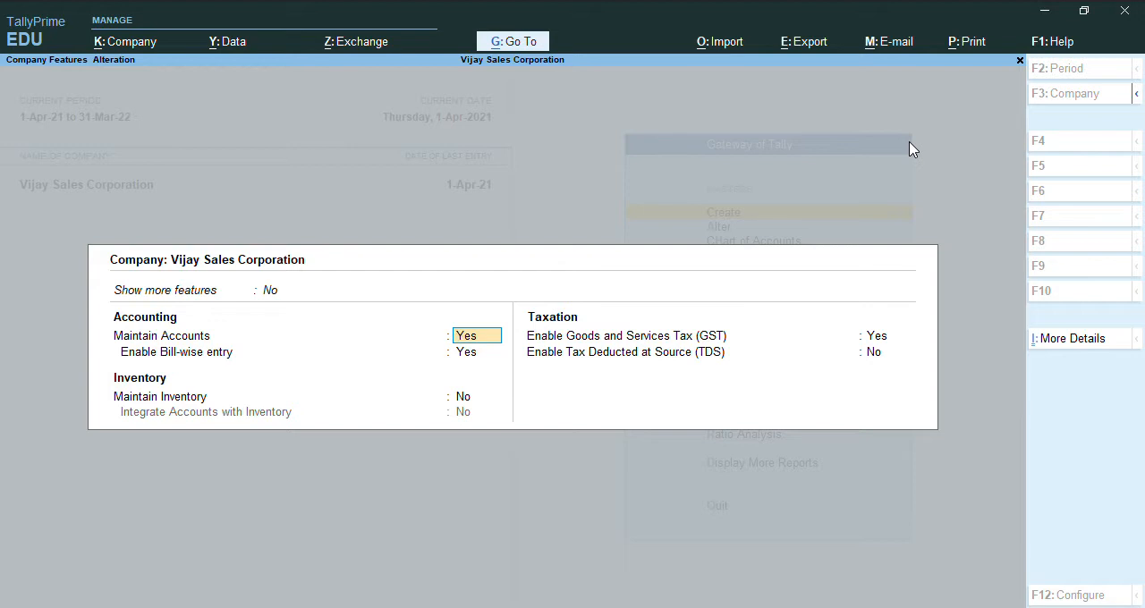
# Accept Company Features as they are: maintain accounts, bill-wise entry on, inventory off
pyautogui.press('Enter')
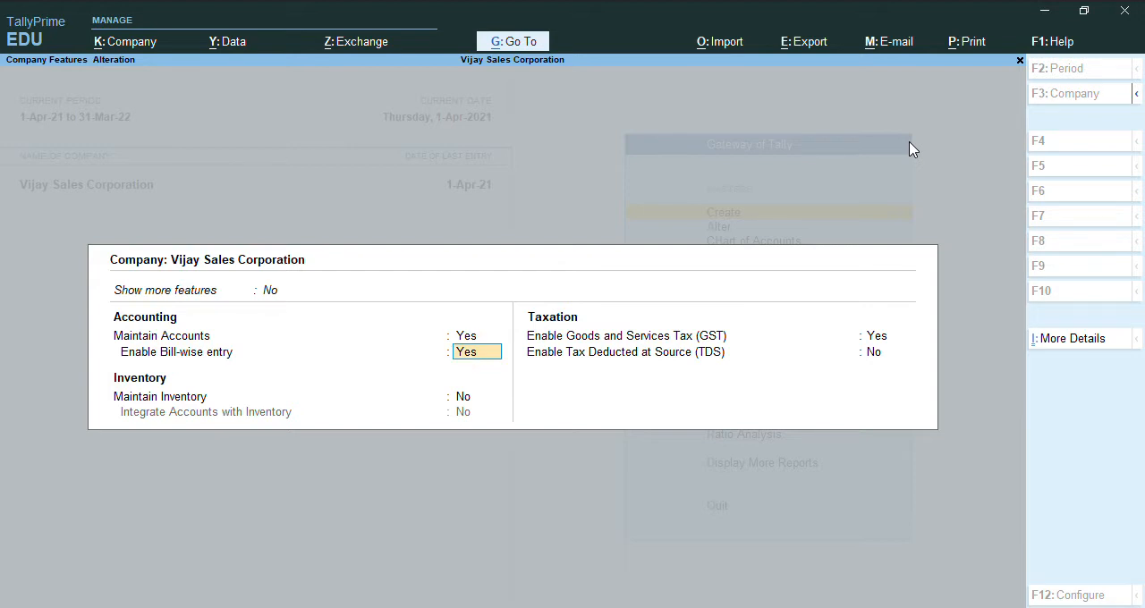
pyautogui.press('enter')
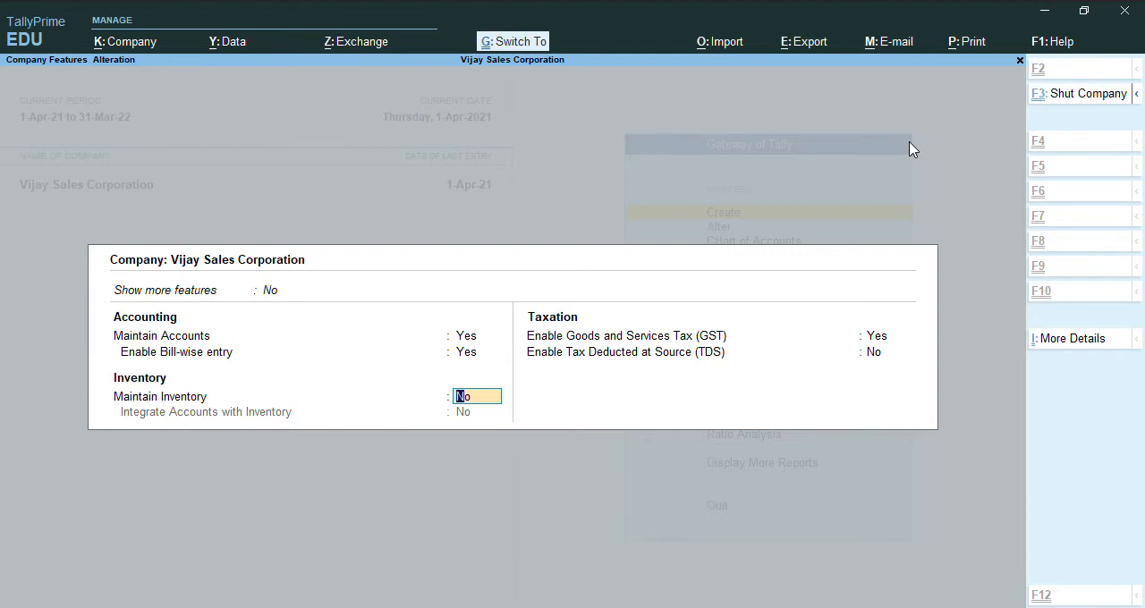
pyautogui.press('Escape')
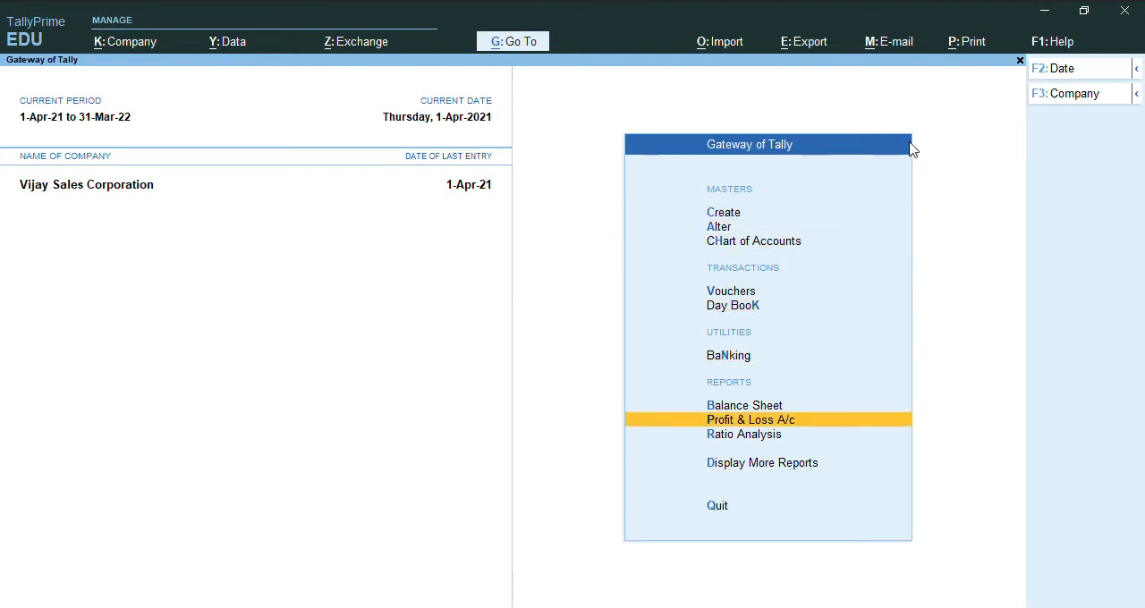
# Review the Profit & Loss A/c showing 79,000 Nett Loss, then begin creating a new master
pyautogui.click(750, 419)
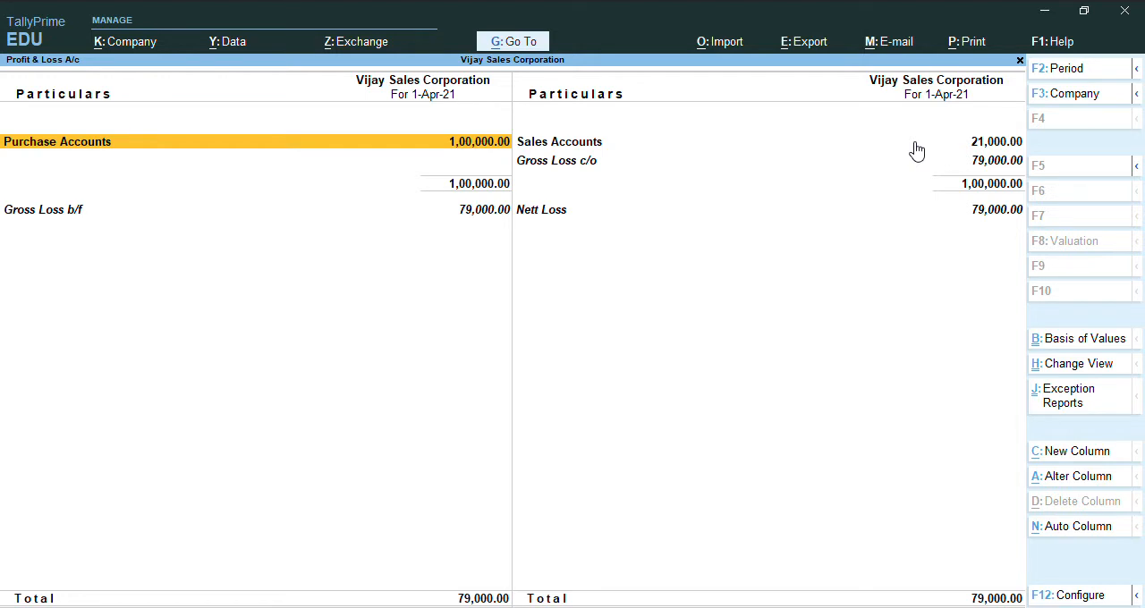
pyautogui.press('Escape')
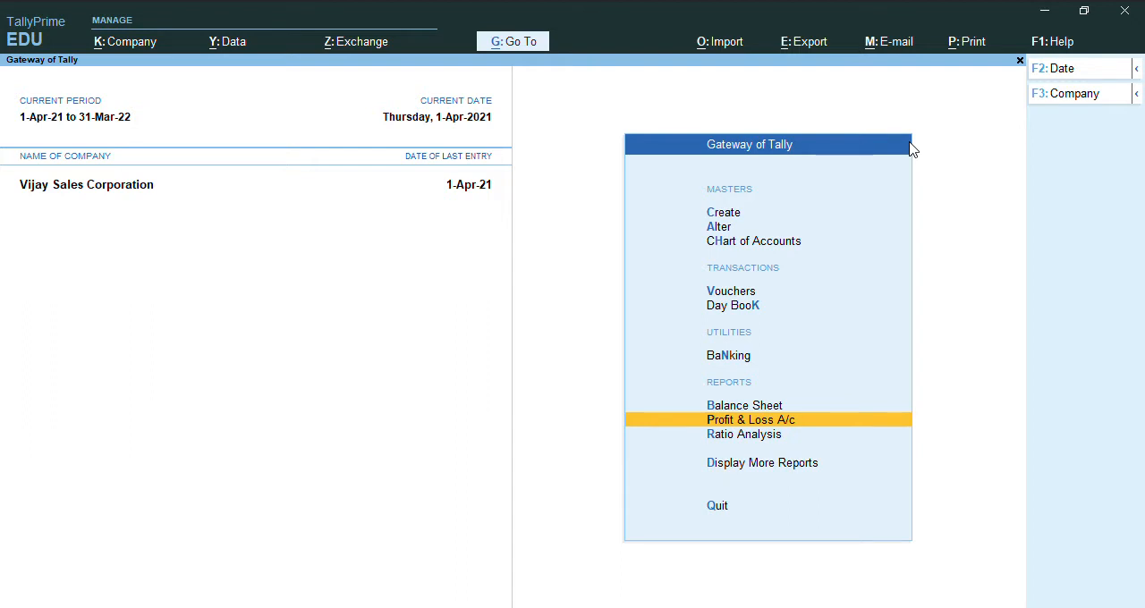
pyautogui.click(722, 212)
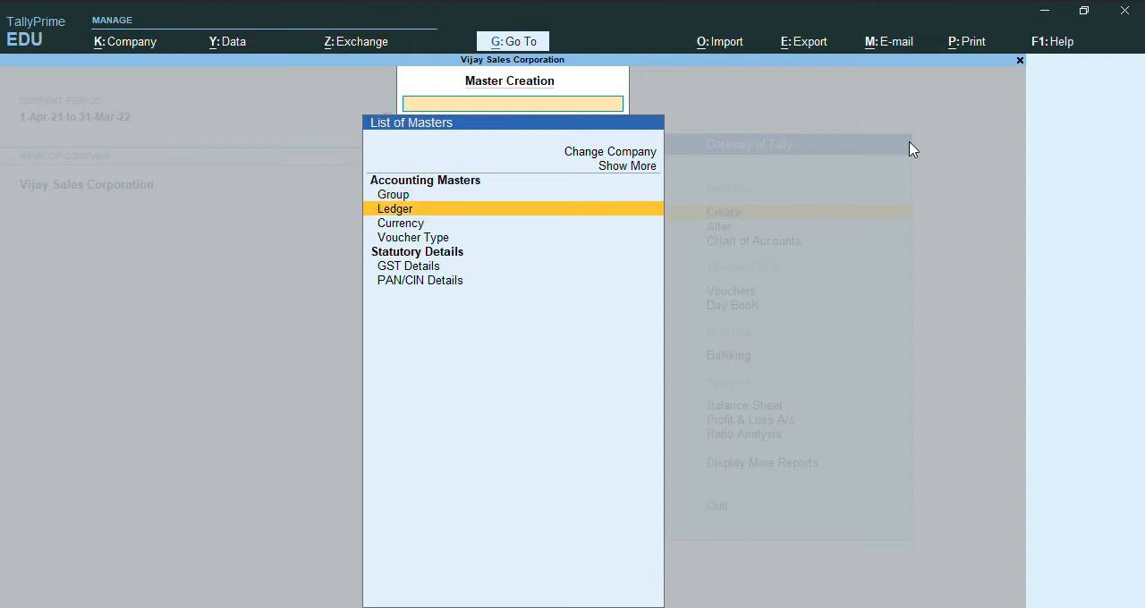
# Create ledger 'Stock in Hand' under Stock-in-Hand with 50,000 Dr opening balance and save it
pyautogui.click(396, 208)
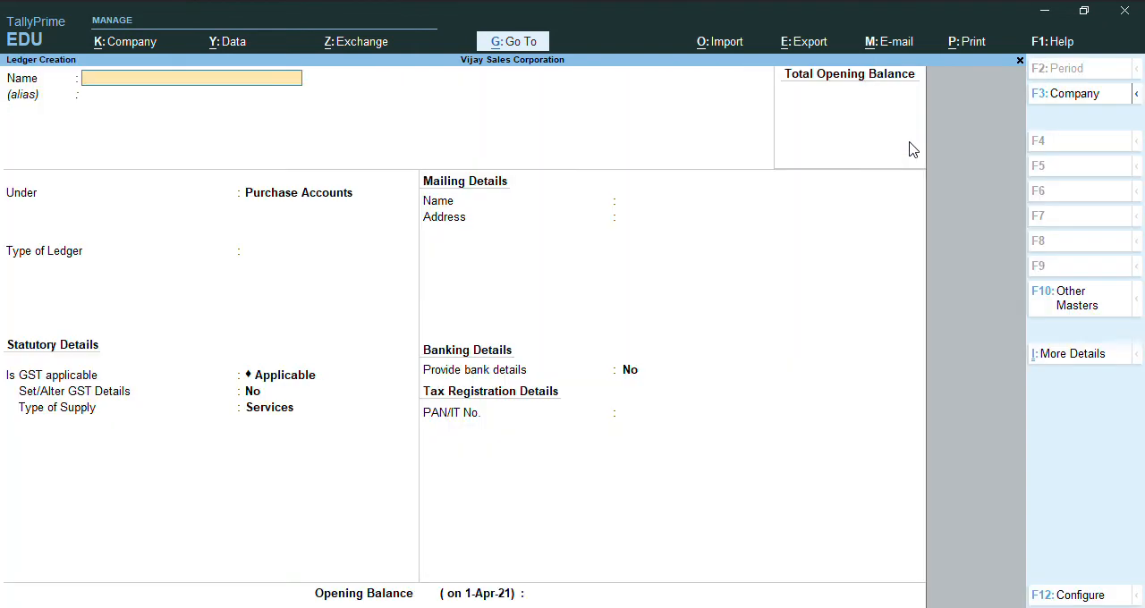
pyautogui.write('Stock in Hand')
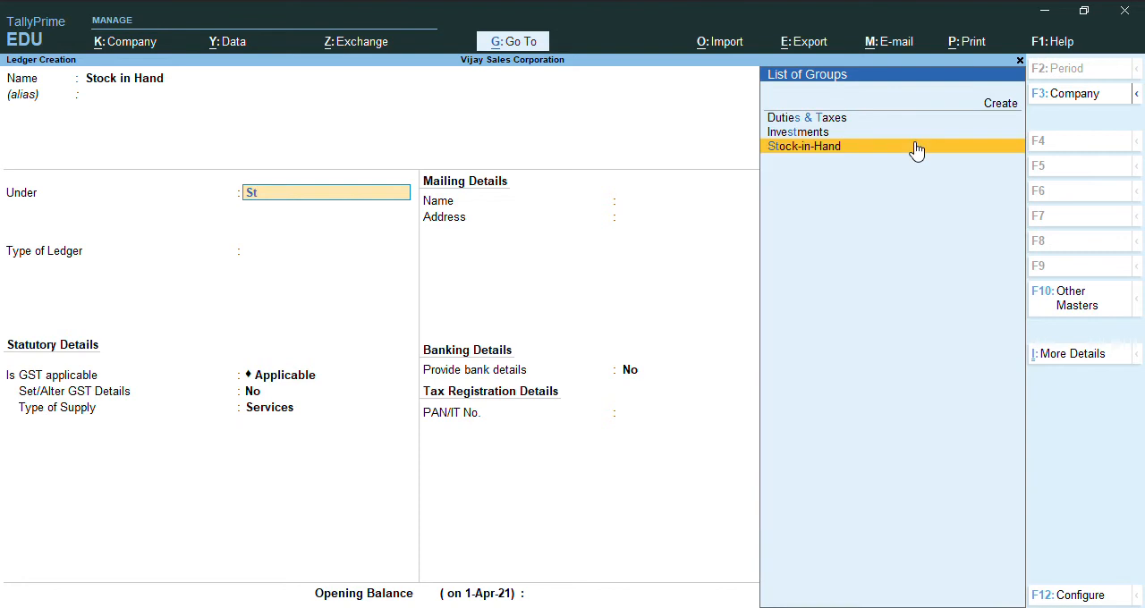
pyautogui.click(804, 146)
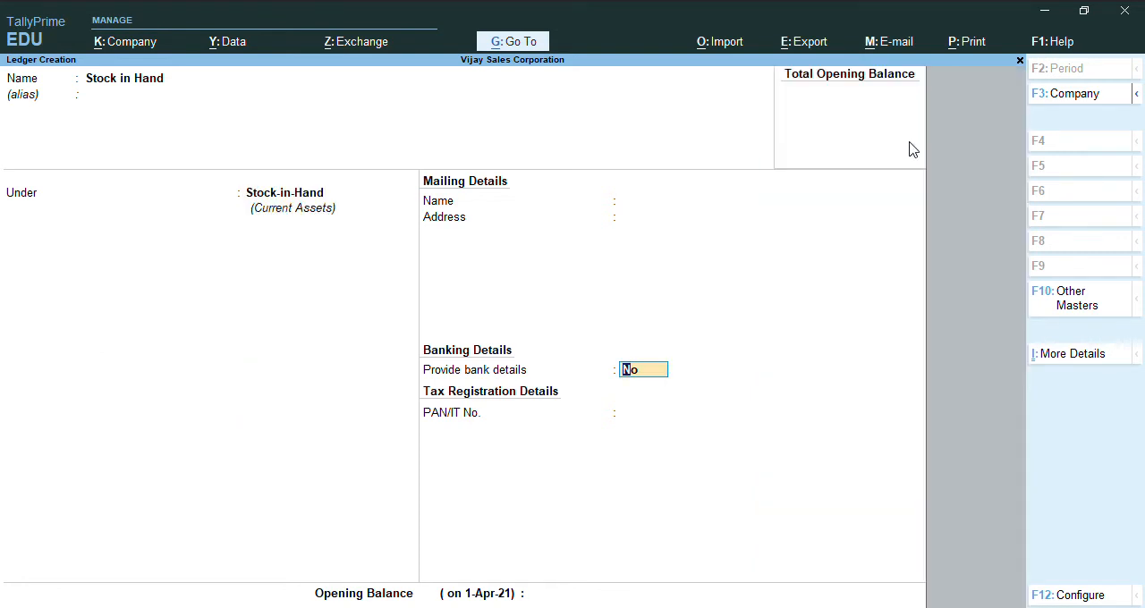
pyautogui.press('Enter')
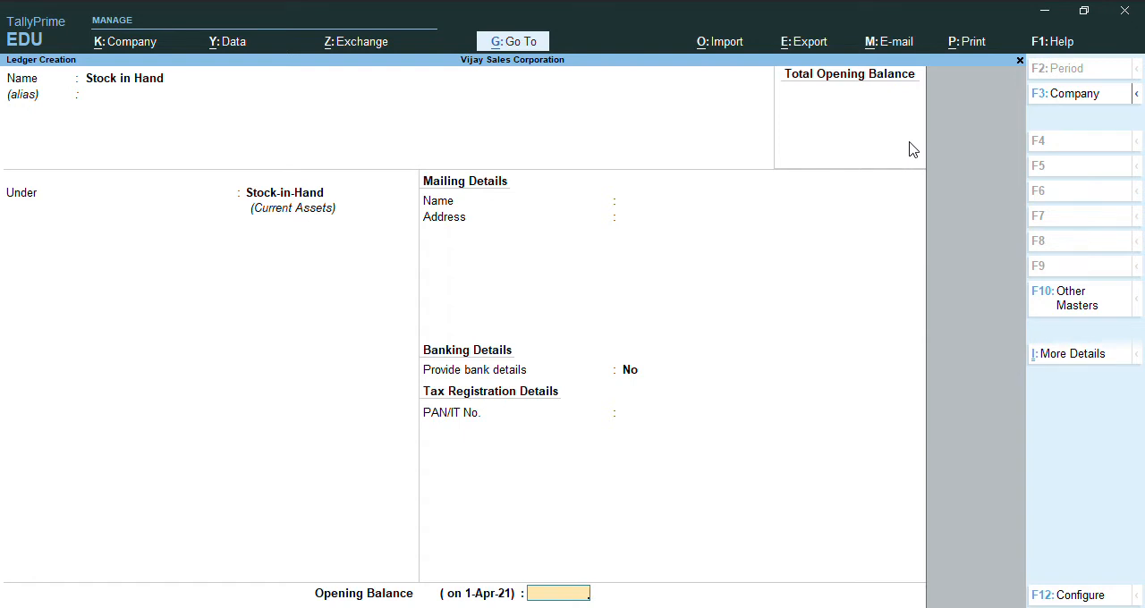
pyautogui.write('5')
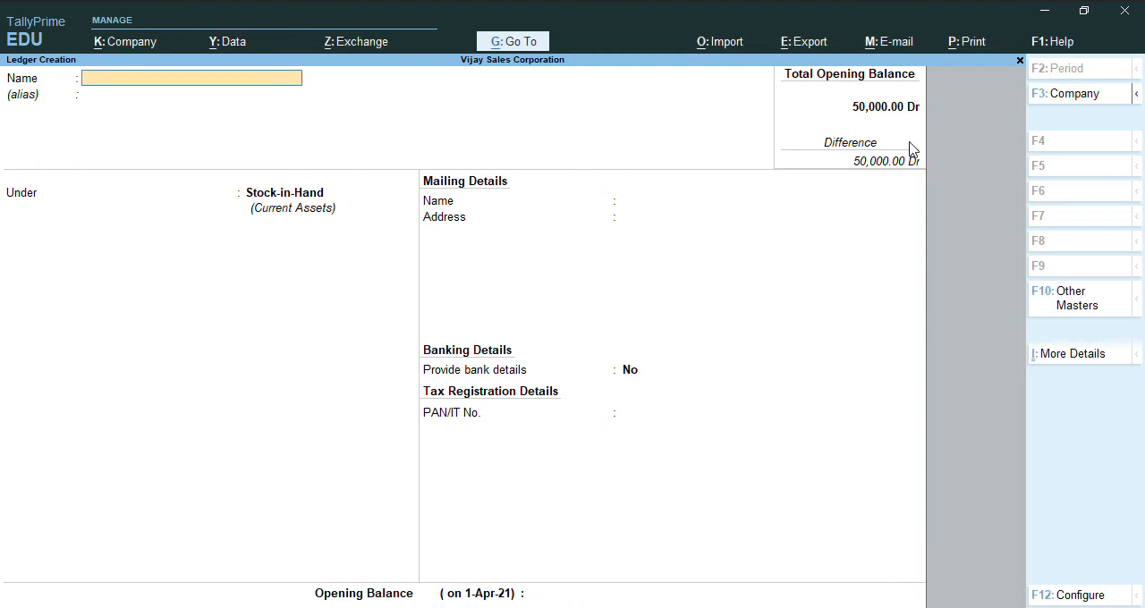
pyautogui.press('Escape')
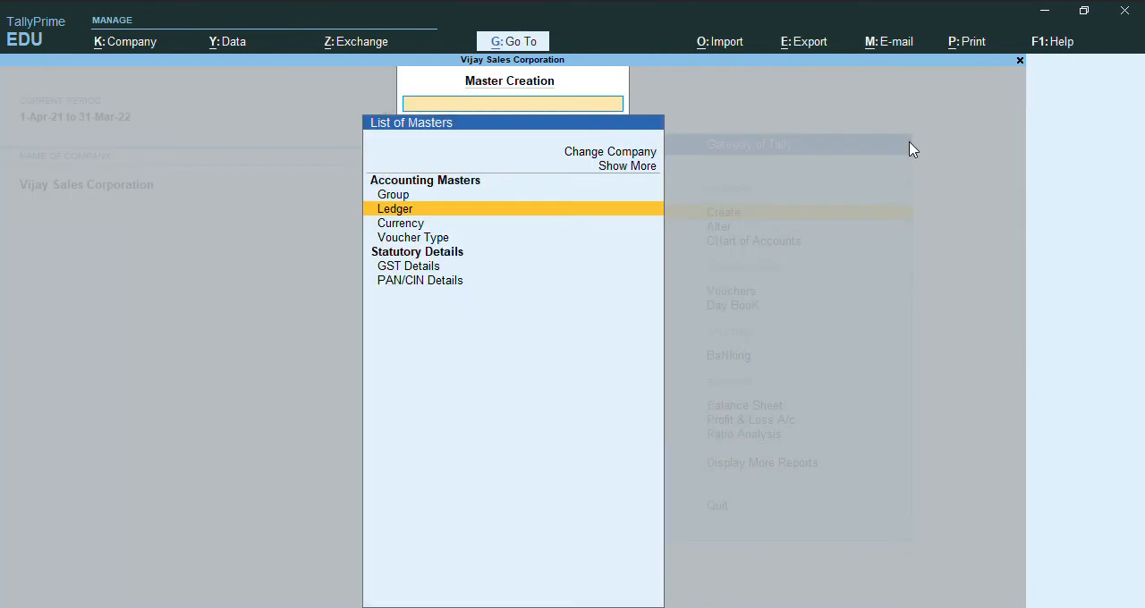
# Alter the Stock in Hand ledger to add a closing balance of 40,000 dated 31-May-21
pyautogui.press('Escape')
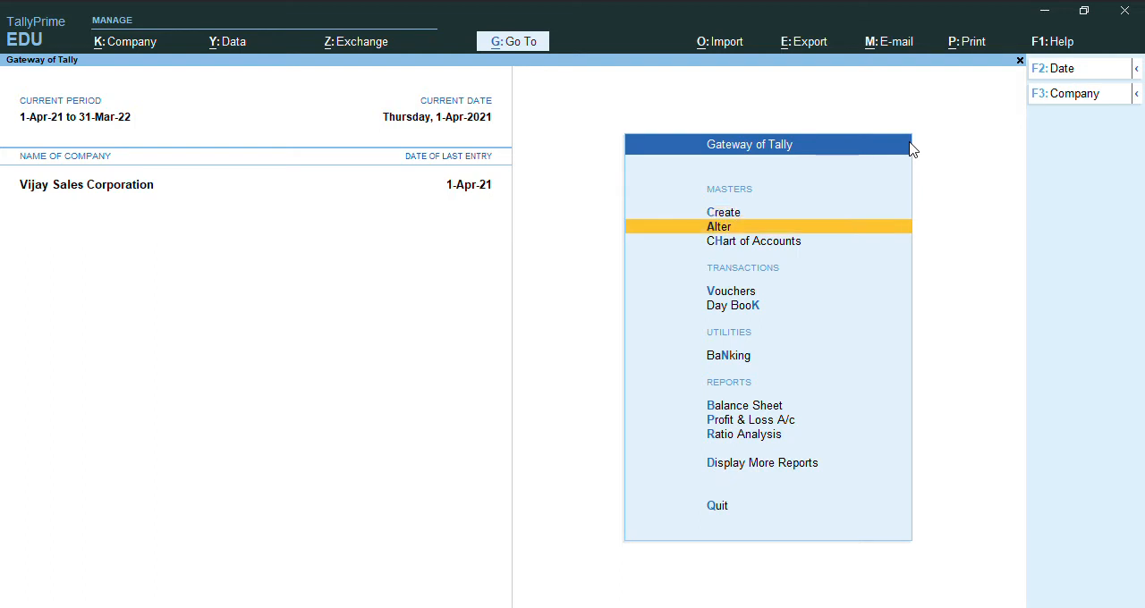
pyautogui.click(719, 226)
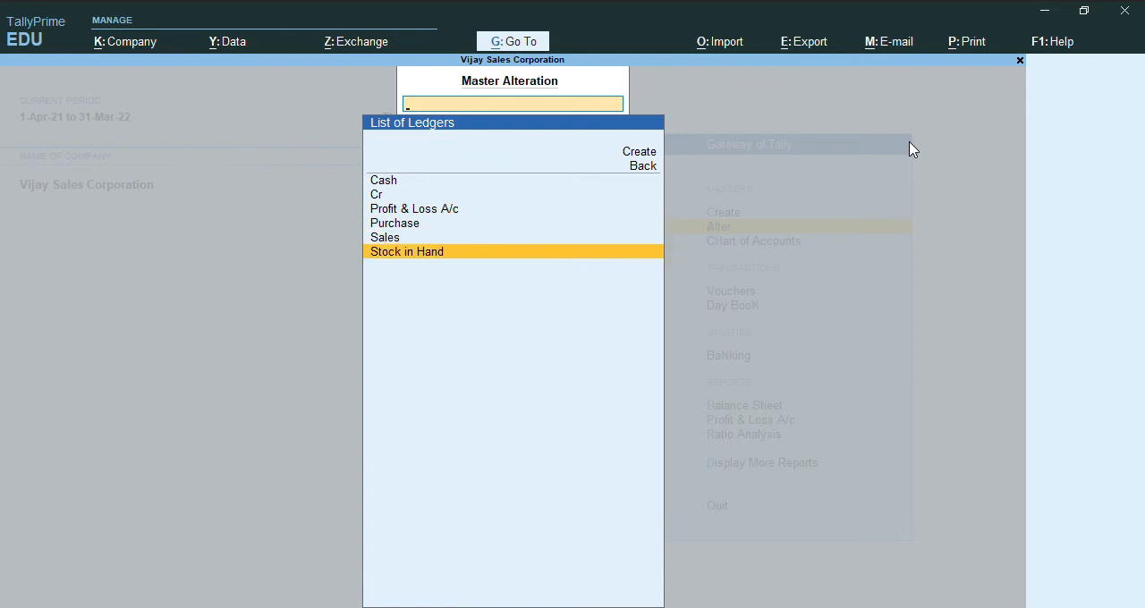
pyautogui.click(406, 251)
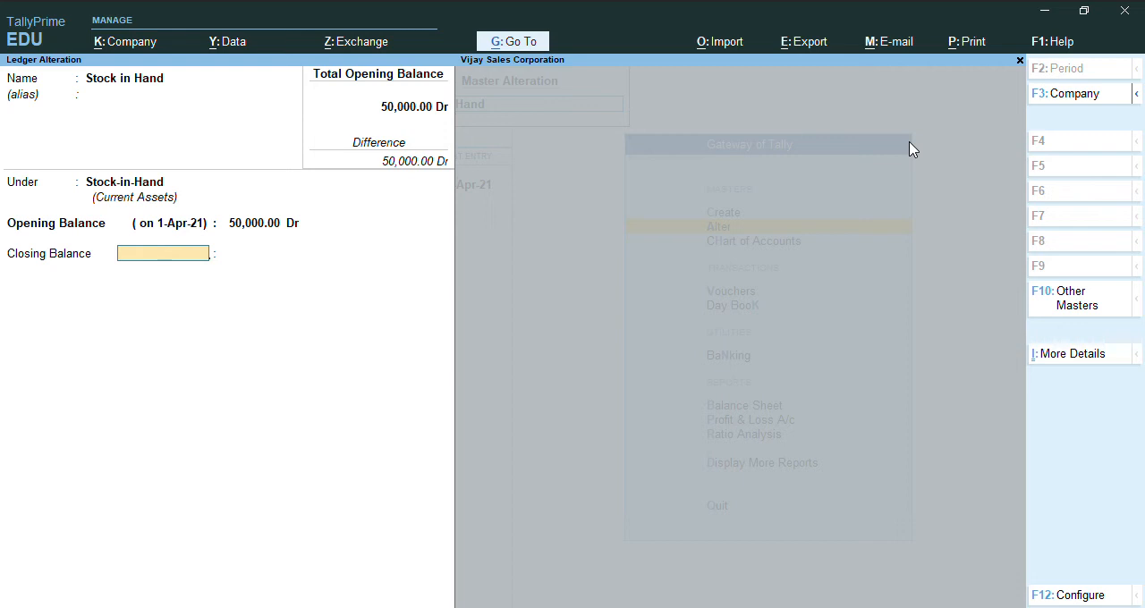
pyautogui.write('3')
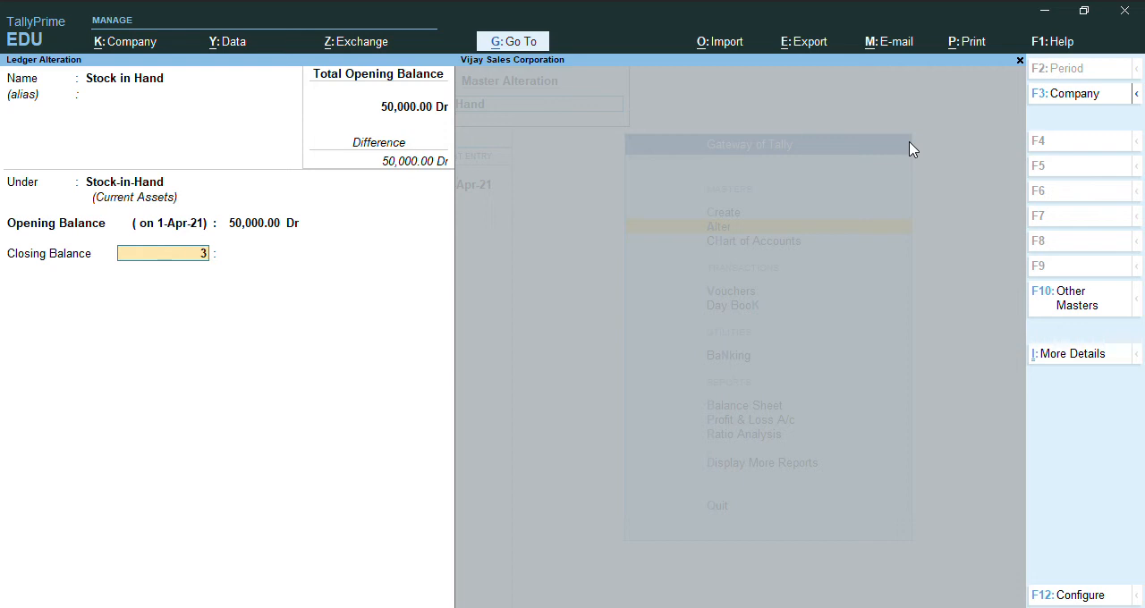
pyautogui.write('1ma')
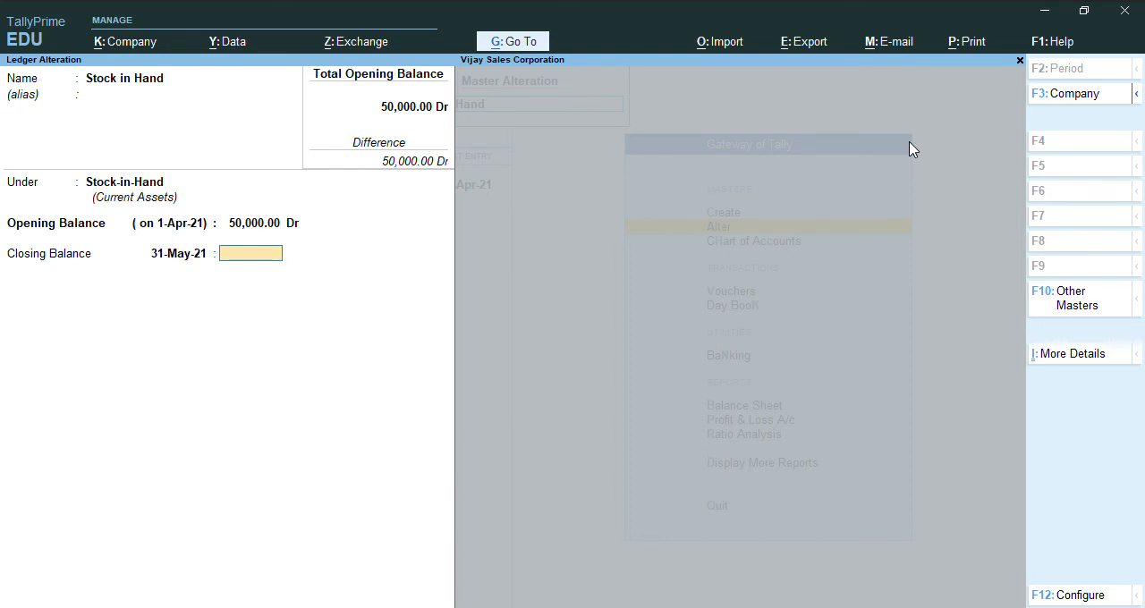
pyautogui.write('40000')
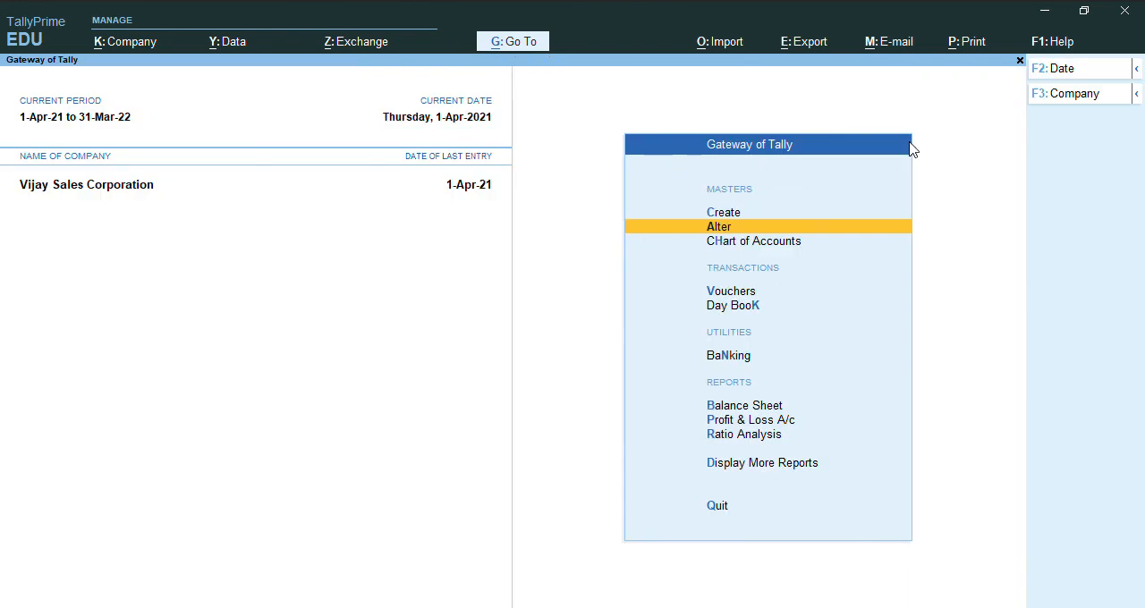
# View the Profit & Loss A/c with Opening and Closing Stock both at 50,000
pyautogui.click(751, 419)
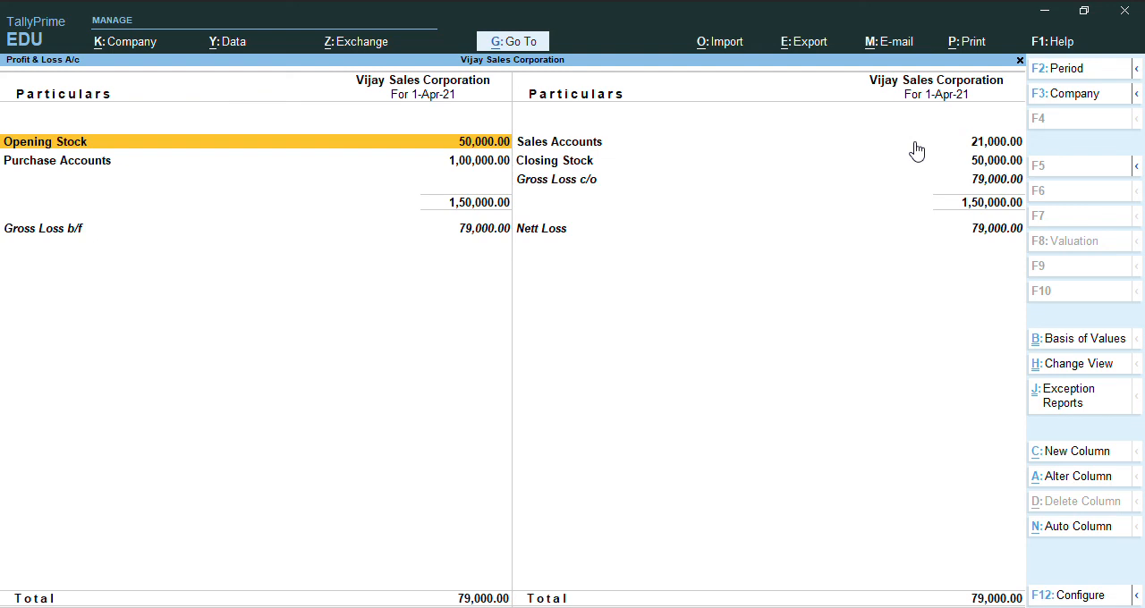
pyautogui.moveTo(1030, 98)
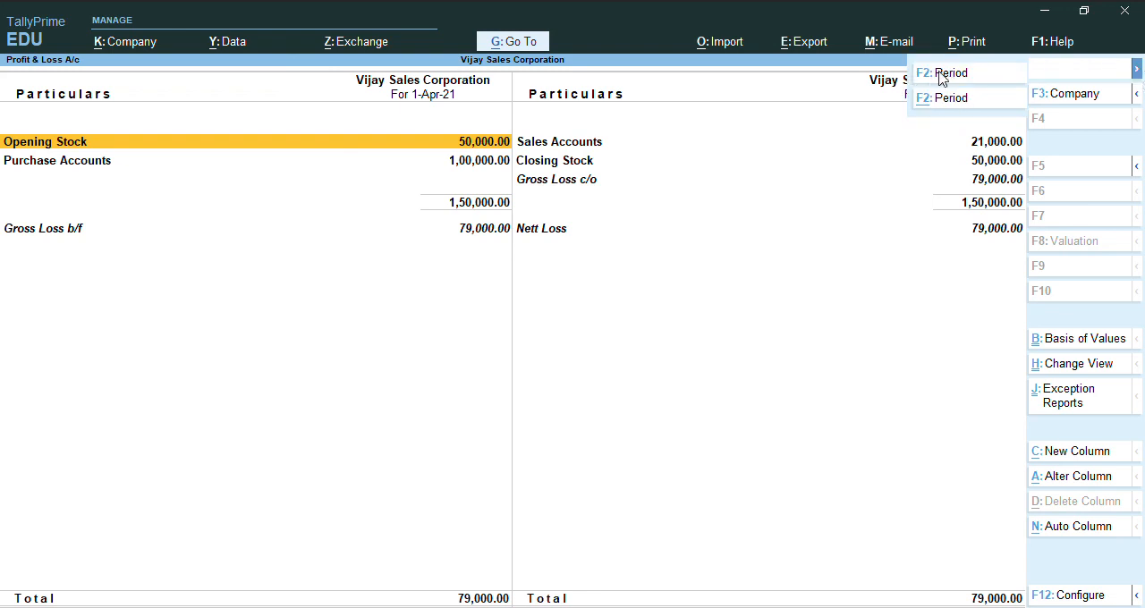
# Set the report period To date to 31-May-21, giving Closing Stock 40,000 and Nett Loss 89,000
pyautogui.click(948, 72)
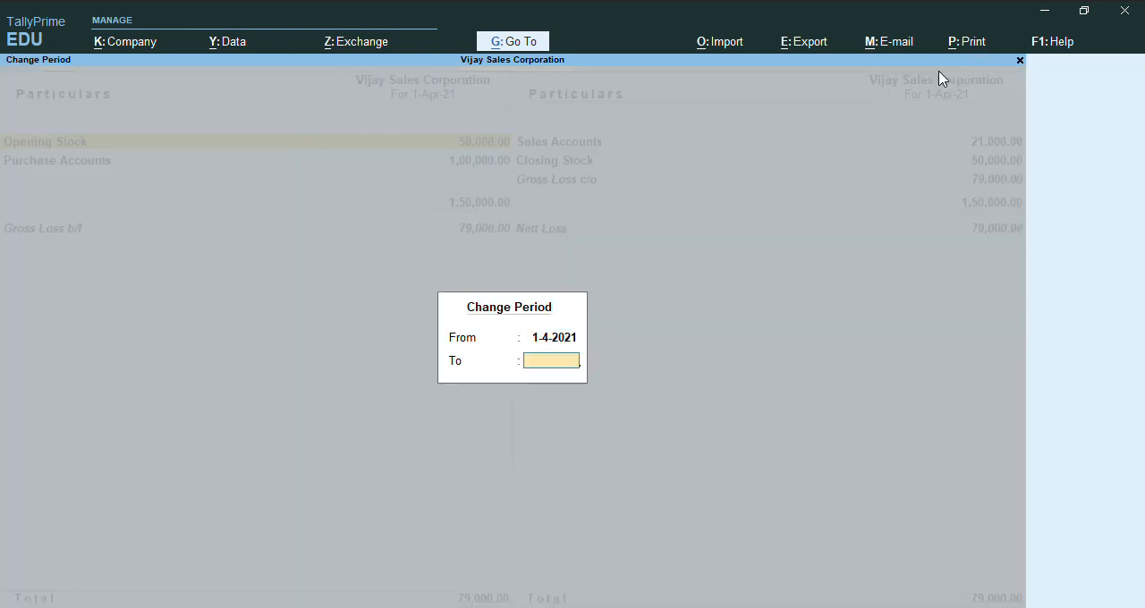
pyautogui.write('31')
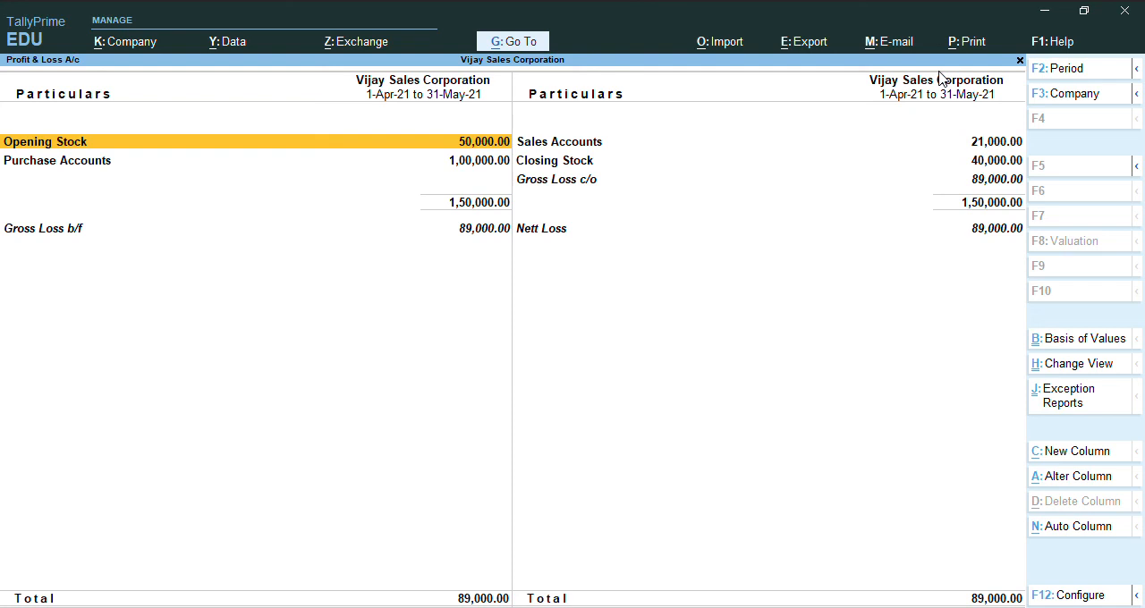
pyautogui.moveTo(1027, 140)
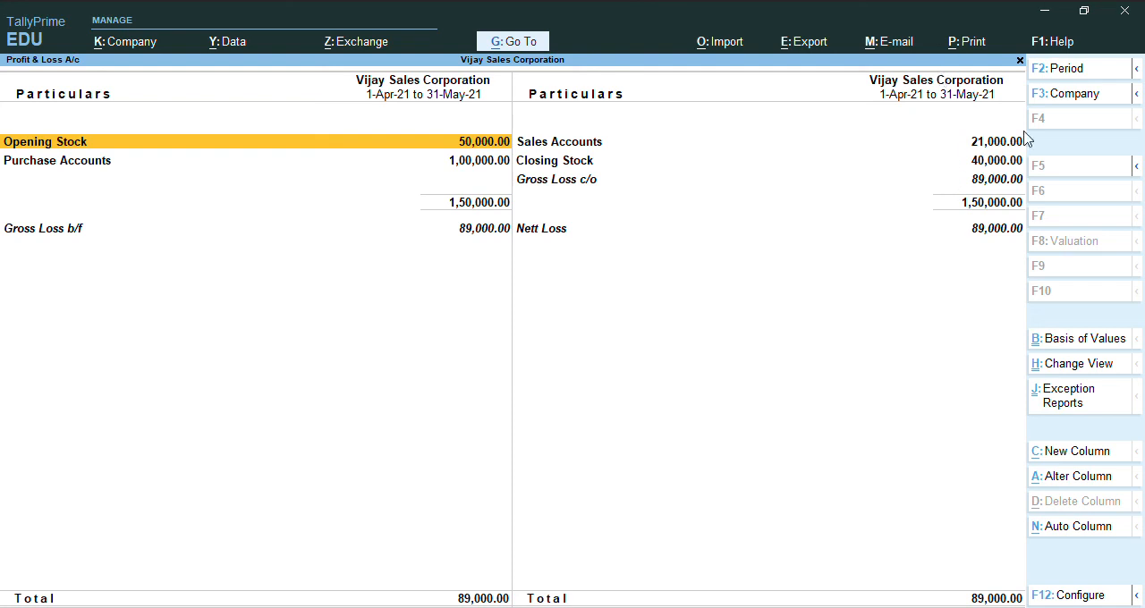